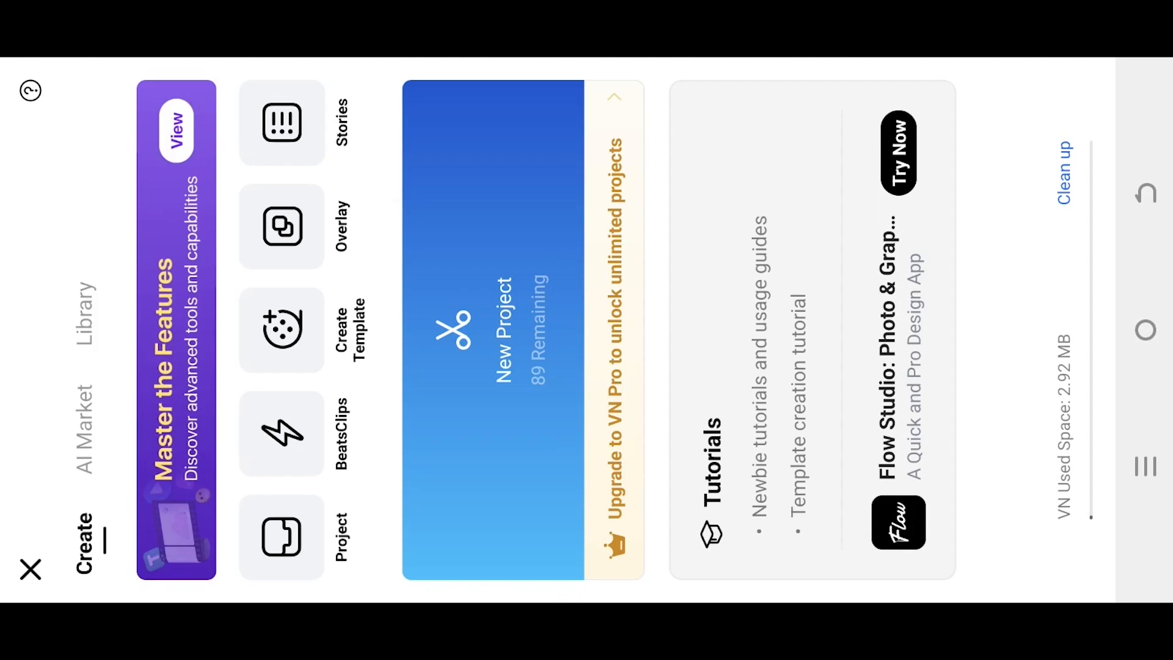
Create a new project and import the 00:45 clip of the two women from the Download folder.
click(494, 328)
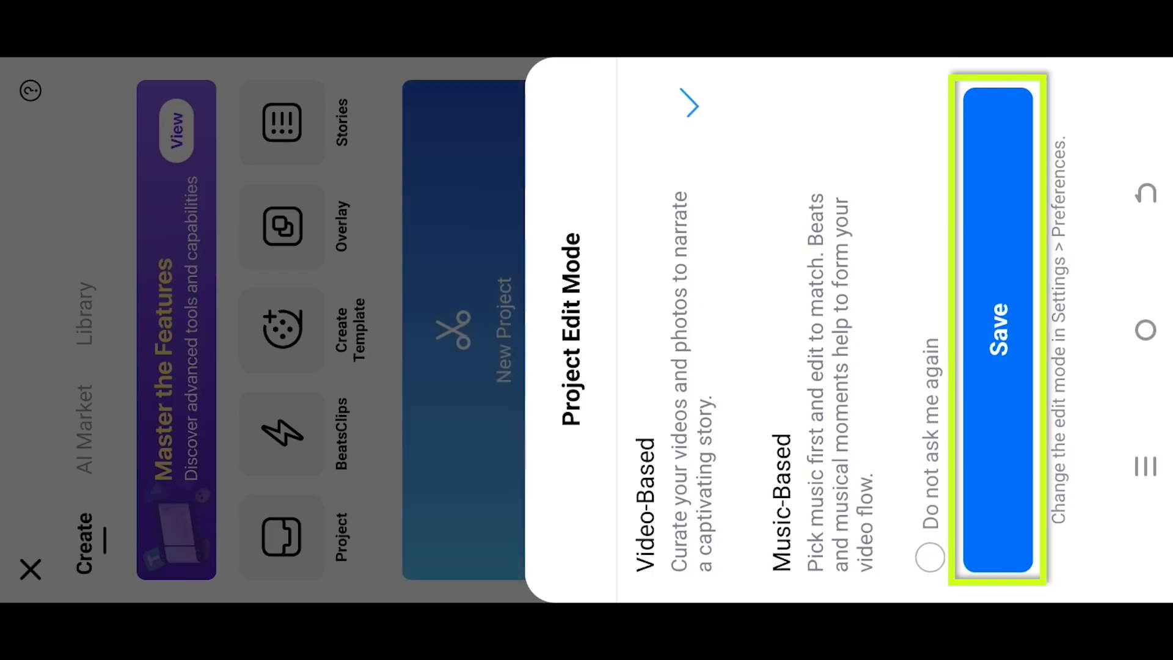
click(997, 329)
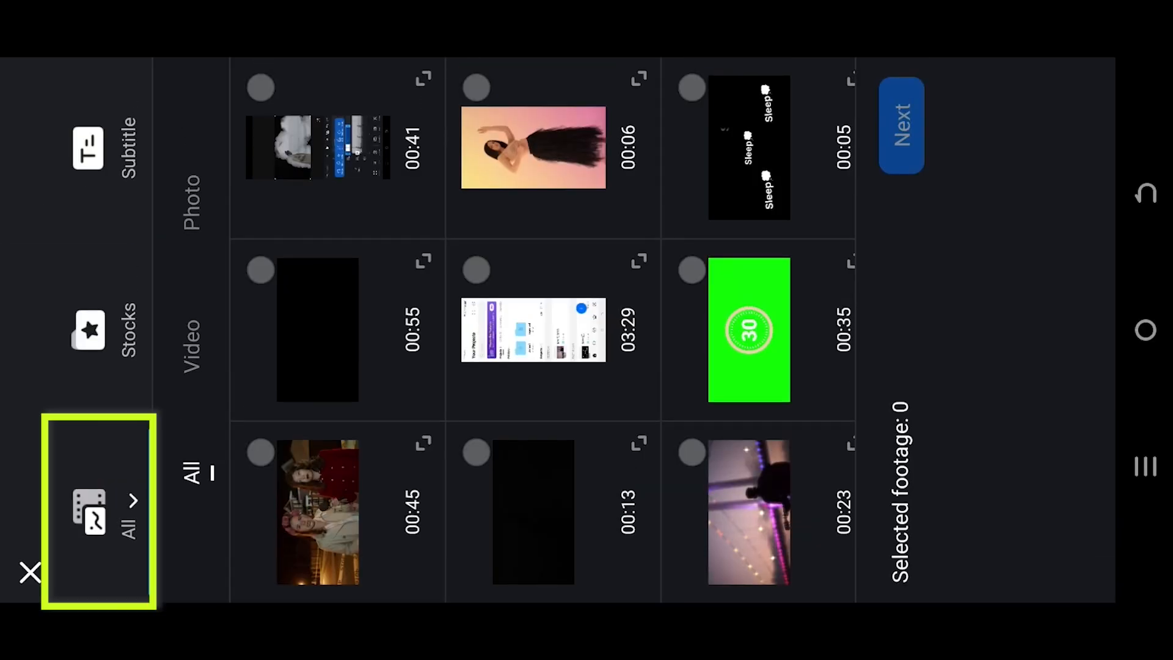
click(101, 512)
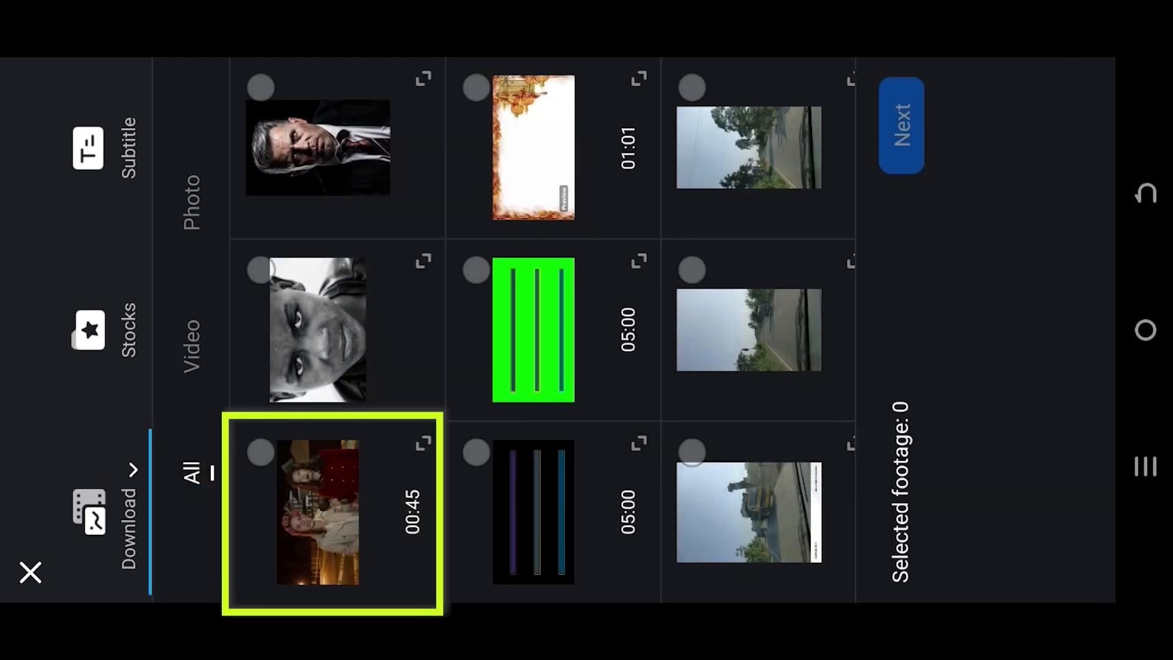
click(318, 511)
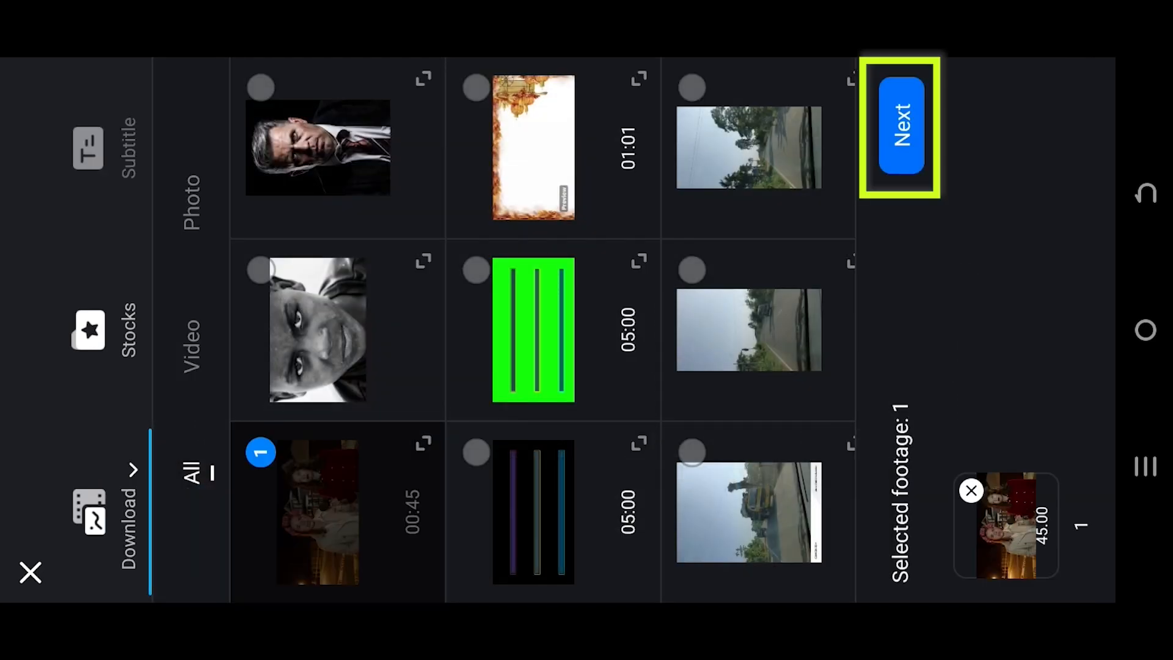
click(900, 127)
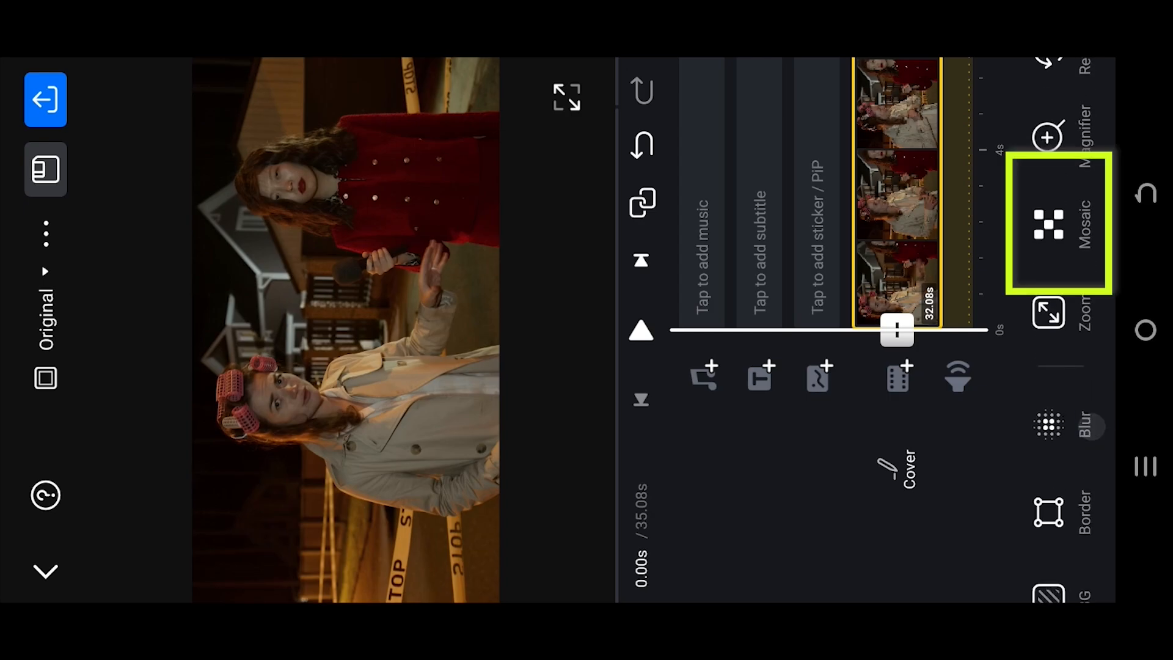
Add a Mosaic-style pixelation effect as a 3-second layer over the left woman's face.
click(1049, 225)
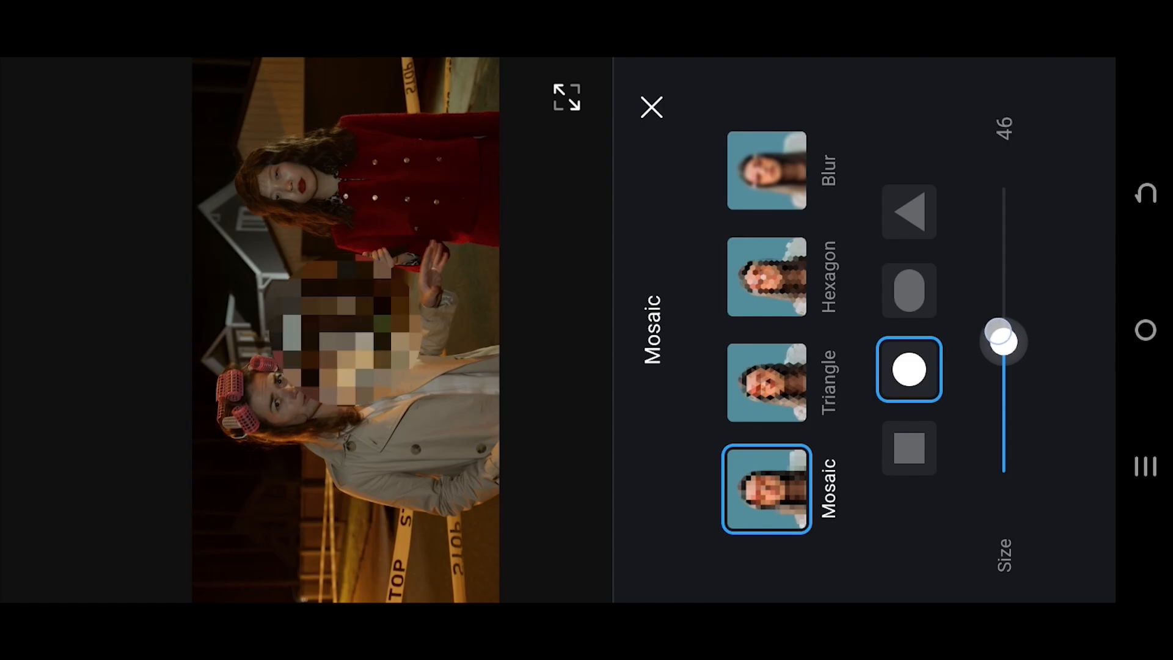
click(652, 108)
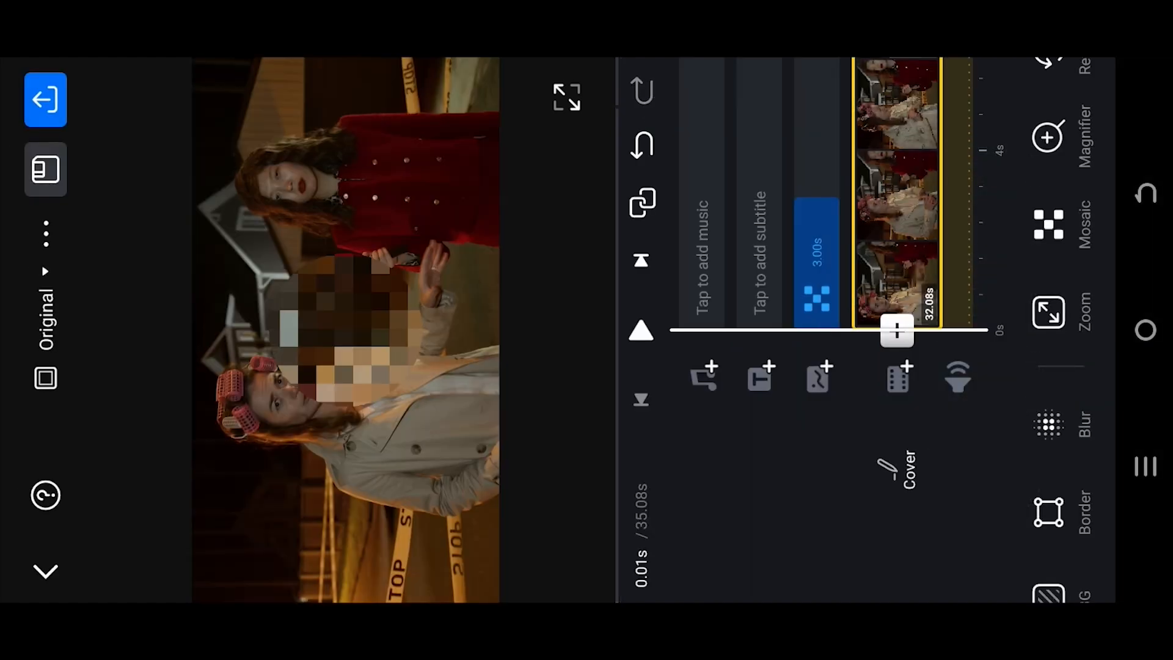
Extend the mosaic layer across the full clip and fit its box tightly over her face.
click(817, 292)
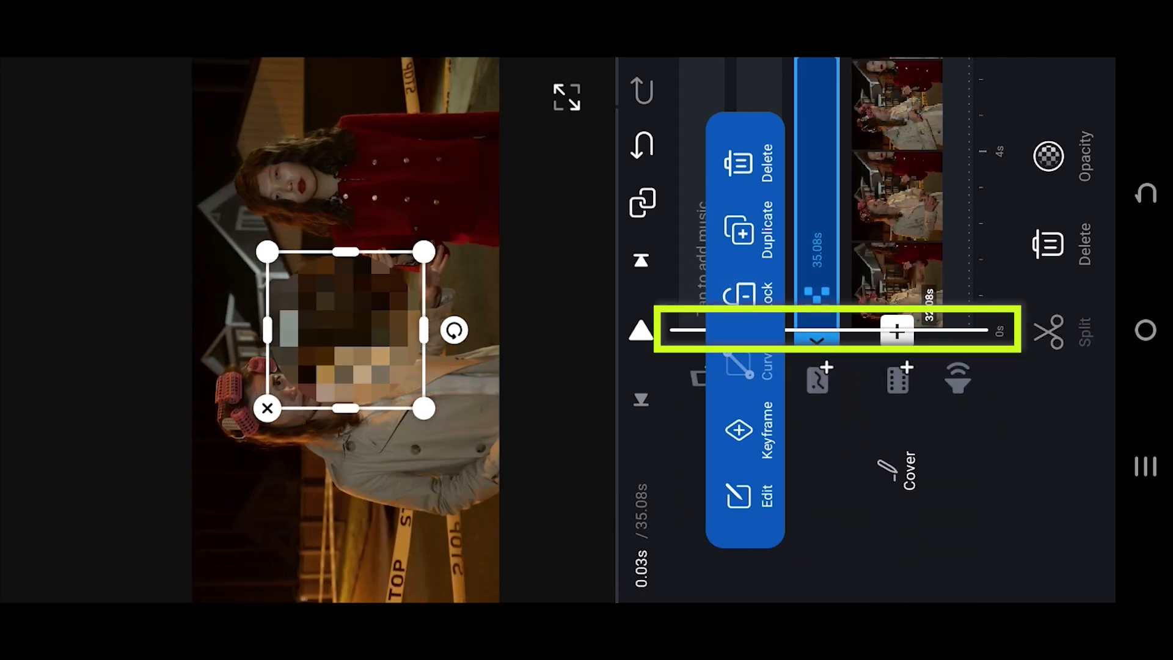
click(739, 438)
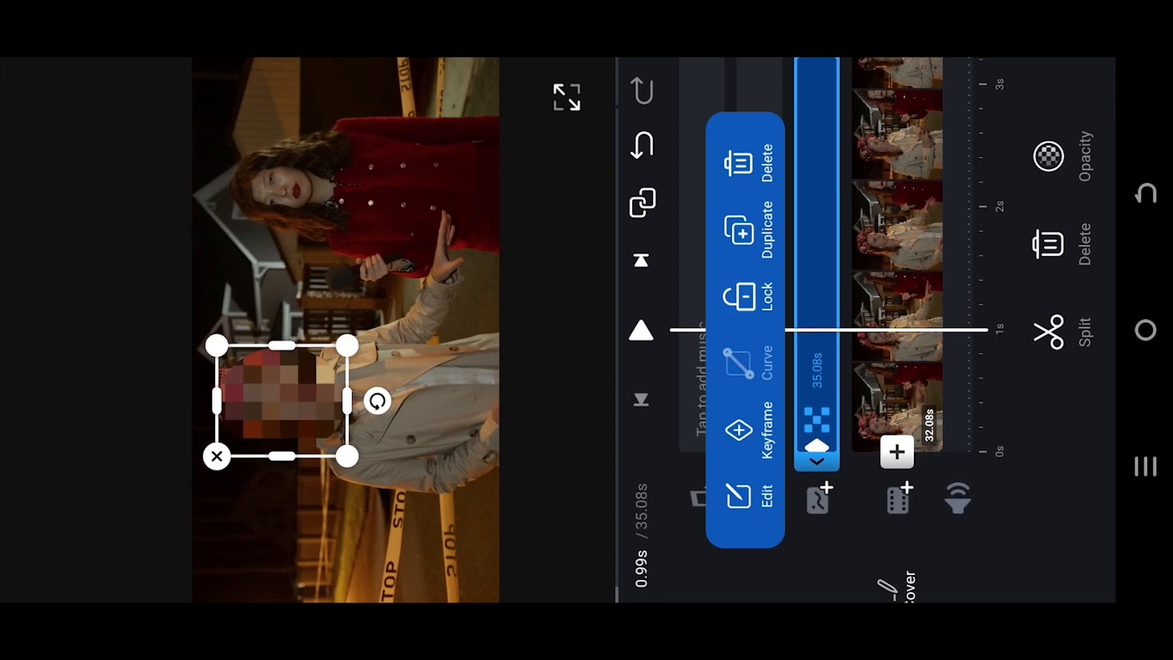
Add keyframes at successive positions so the mosaic tracks her face, then play back to check.
click(738, 430)
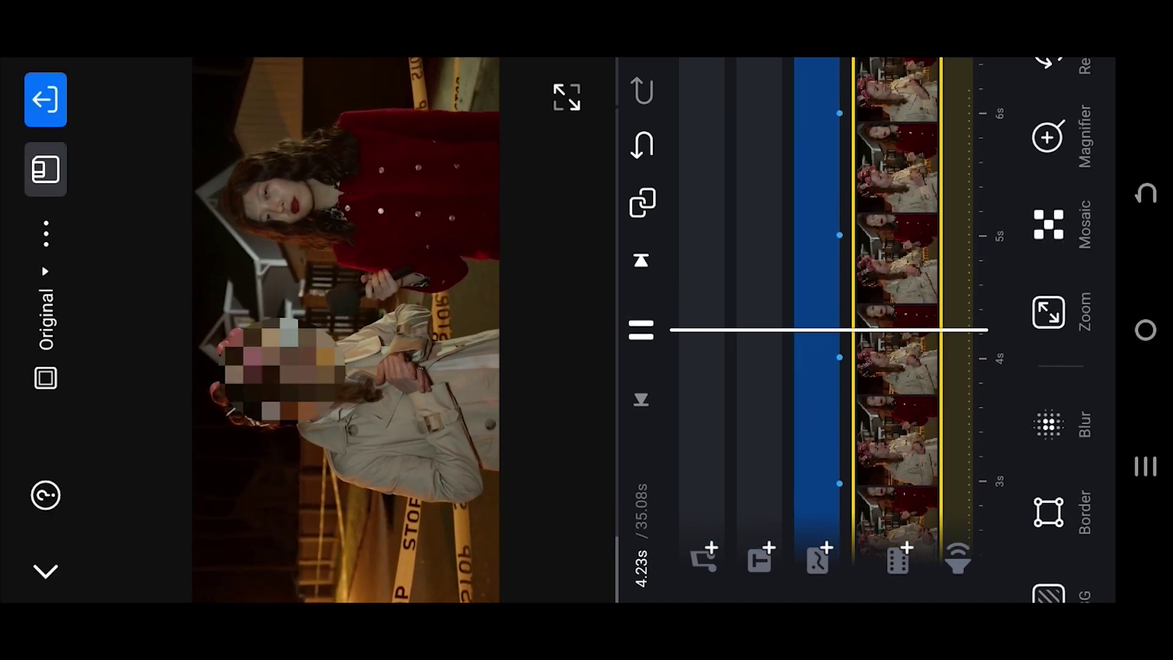
scroll(down, 3)
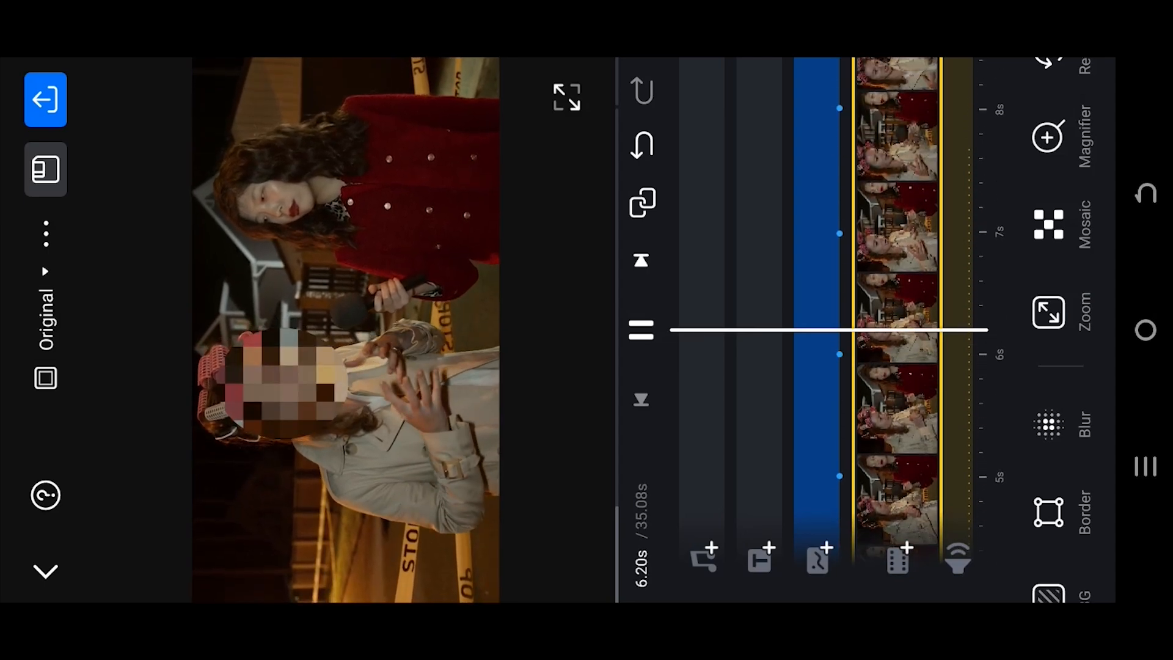